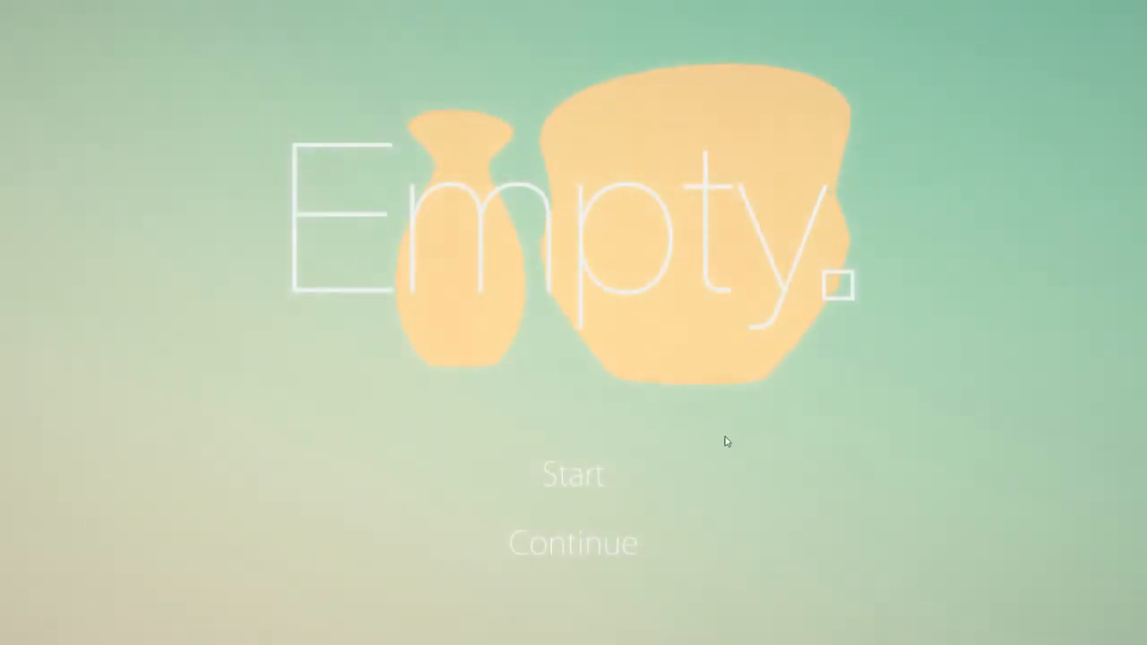
# Start a new game from the title screen into the first red room
pyautogui.click(572, 475)
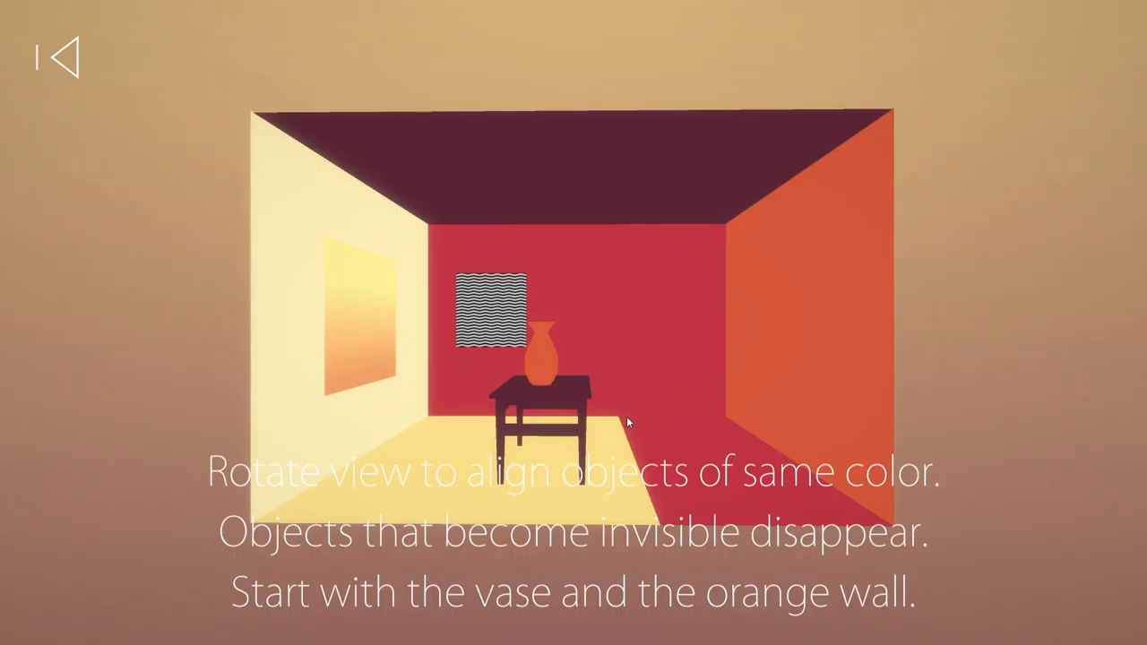
pyautogui.moveTo(706, 424)
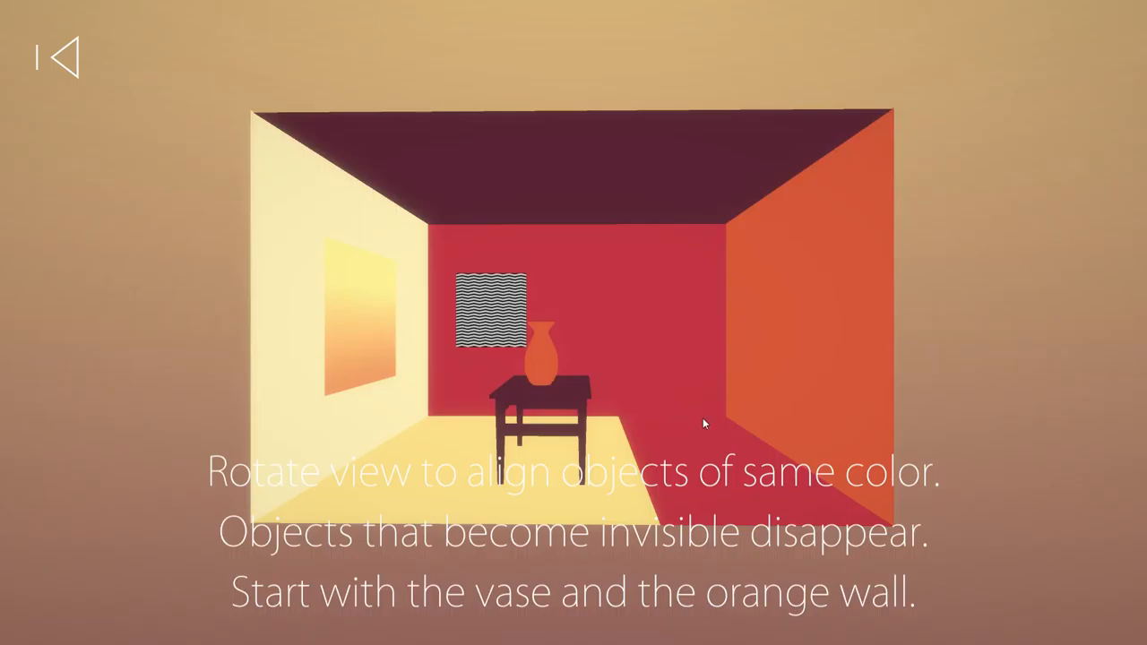
pyautogui.moveTo(700, 430)
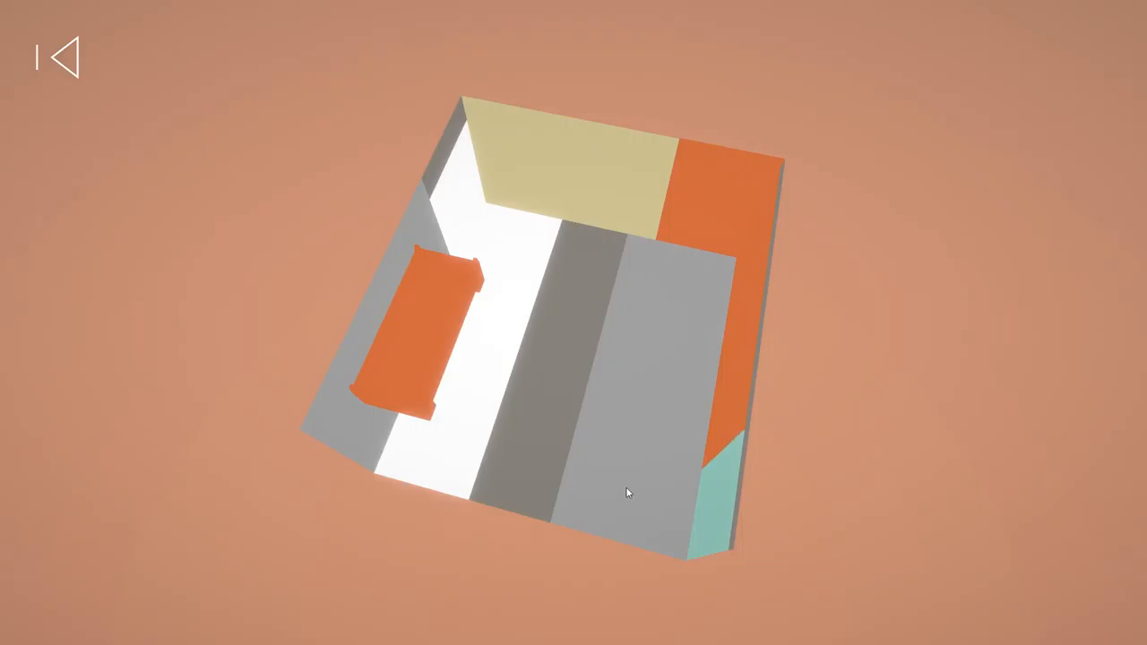
# Rotate the grey room so the orange sofa aligns with the orange wall and vanishes
pyautogui.moveTo(627, 493); pyautogui.dragTo(690, 422)
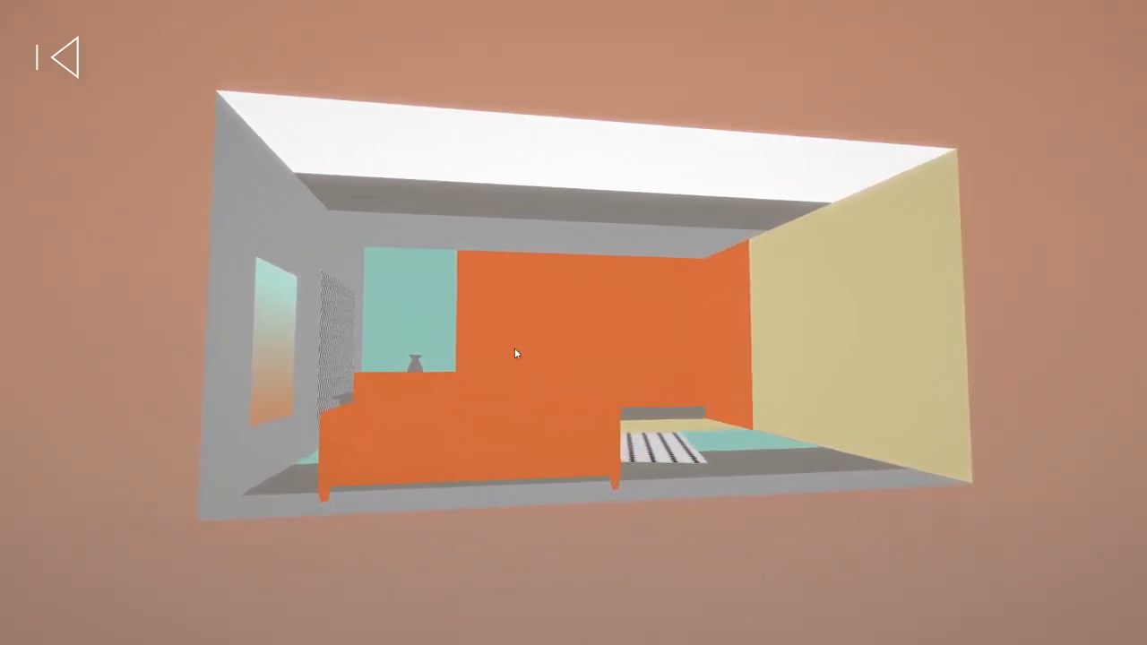
pyautogui.moveTo(516, 355); pyautogui.dragTo(789, 416)
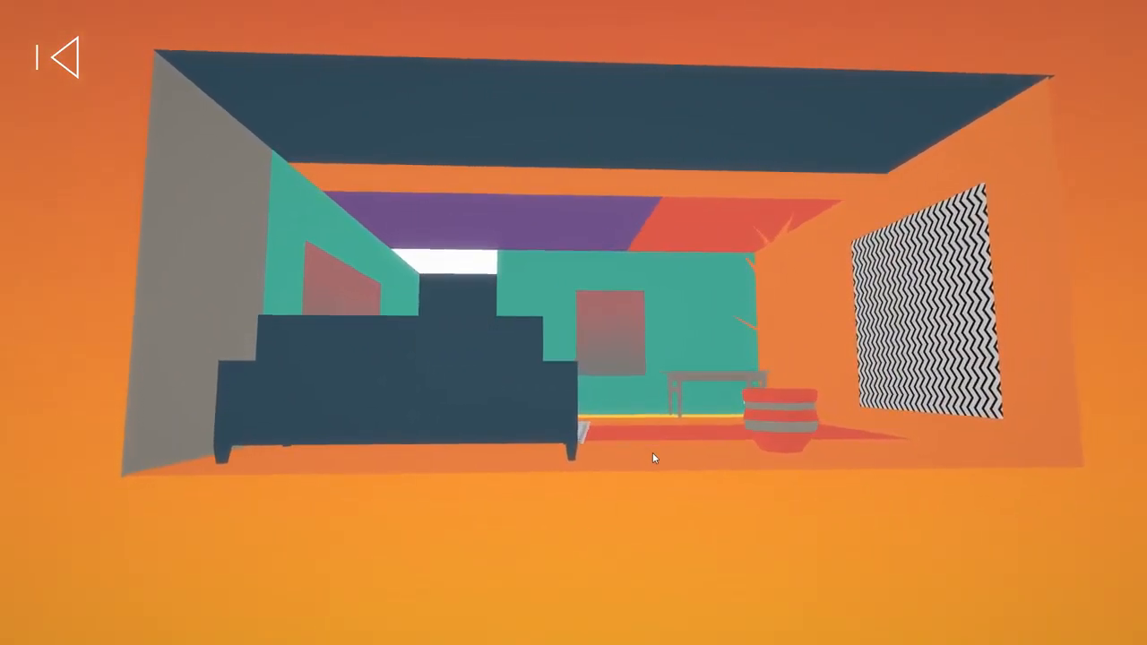
# Rotate the living room to a steep angle so the yellow lamp lays against the grey wall
pyautogui.moveTo(652, 458); pyautogui.dragTo(753, 430)
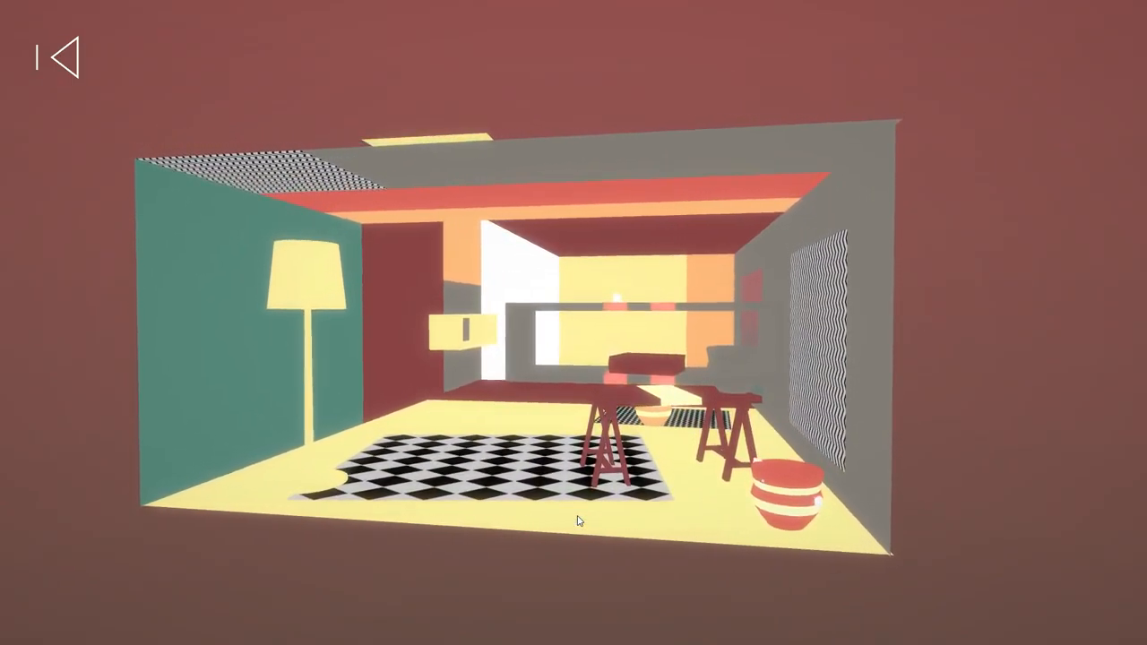
pyautogui.moveTo(577, 520); pyautogui.dragTo(741, 528)
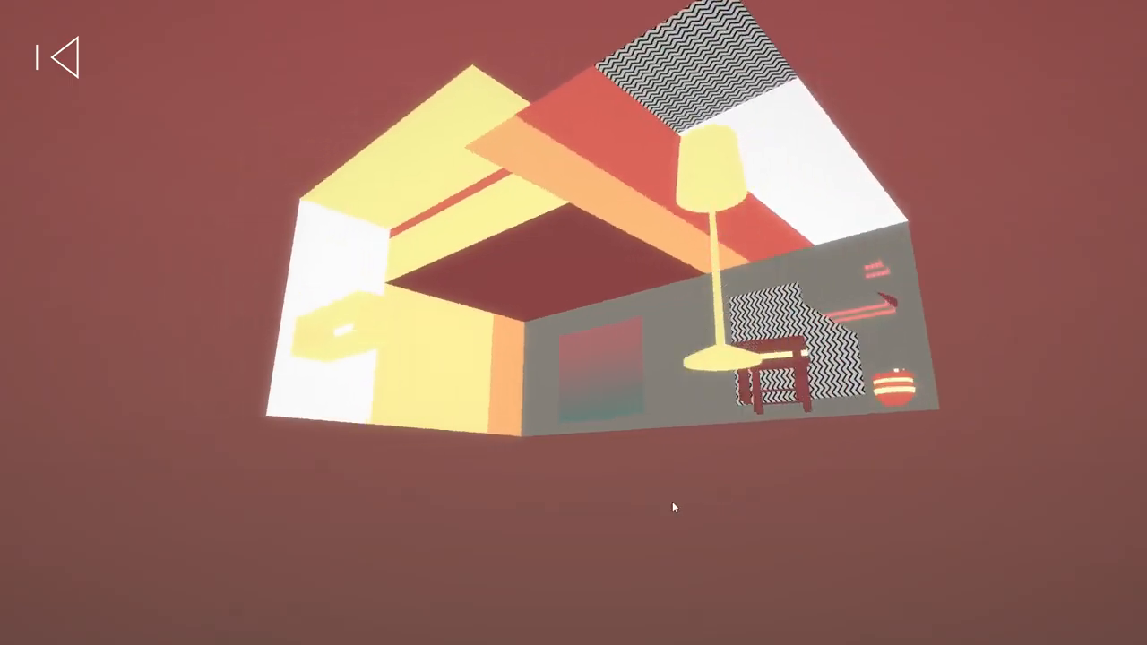
# Turn the room back to a front view so the matching red objects line up
pyautogui.moveTo(674, 508); pyautogui.dragTo(649, 484)
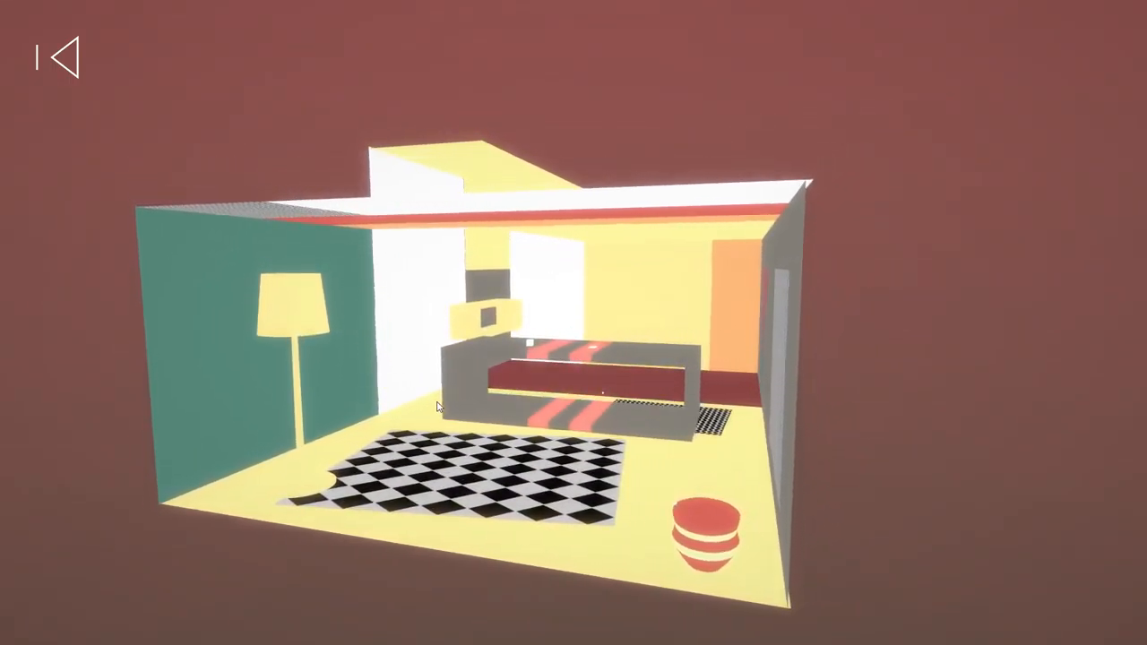
pyautogui.moveTo(439, 407); pyautogui.dragTo(557, 392)
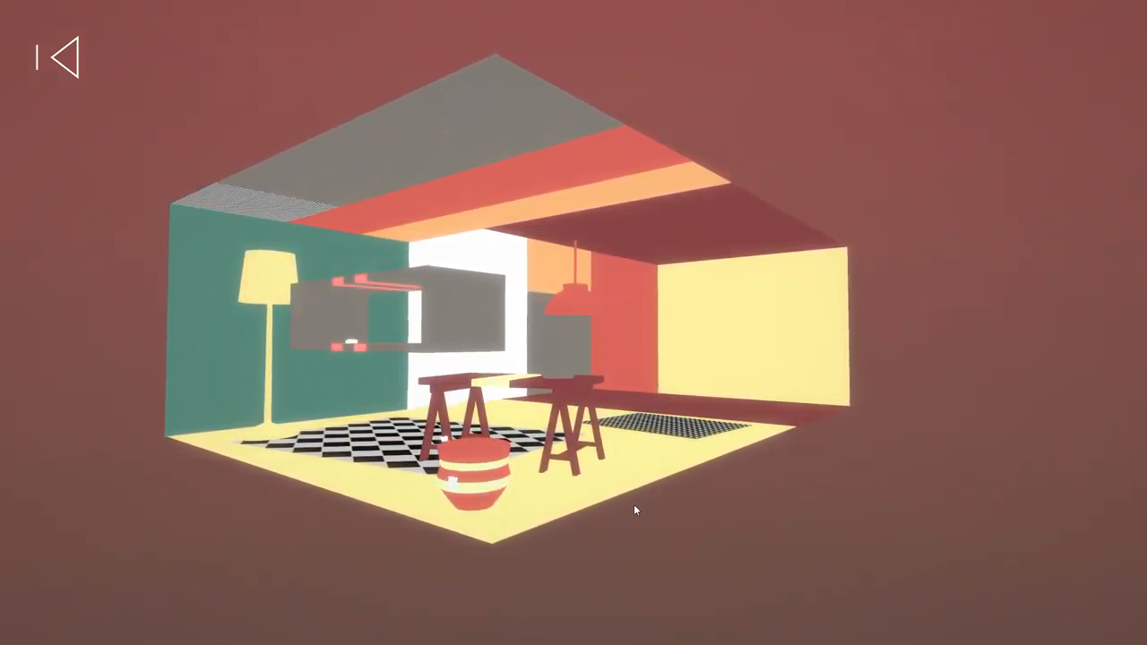
# Rotate the room to a corner view to line up the stools and striped basket
pyautogui.moveTo(635, 511); pyautogui.dragTo(607, 494)
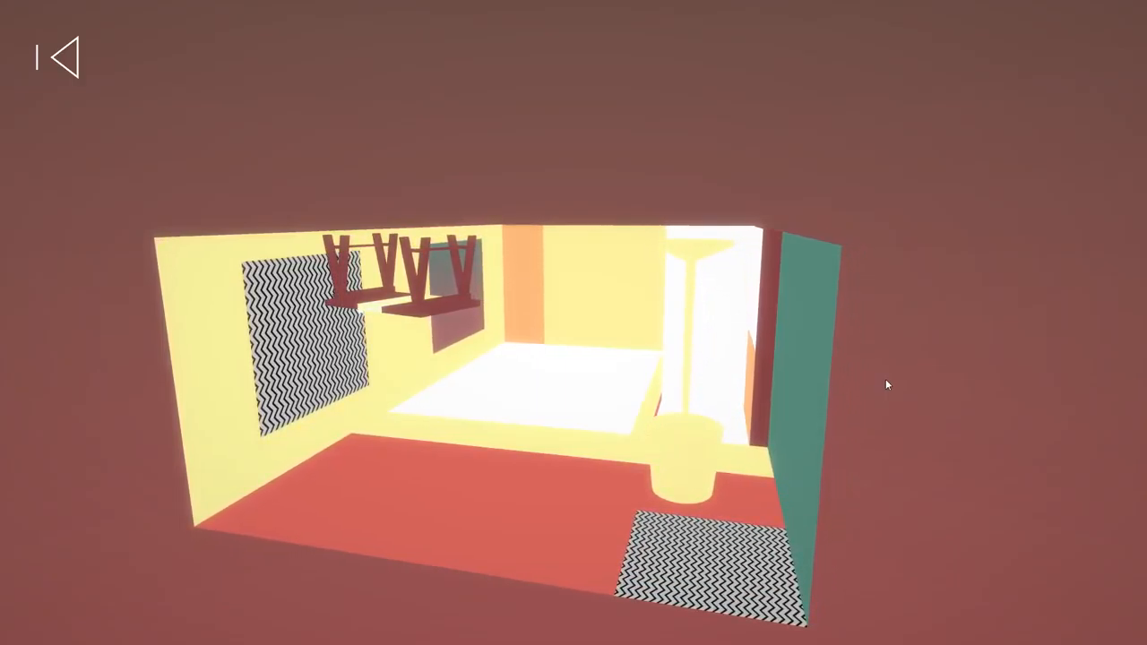
pyautogui.moveTo(760, 430)
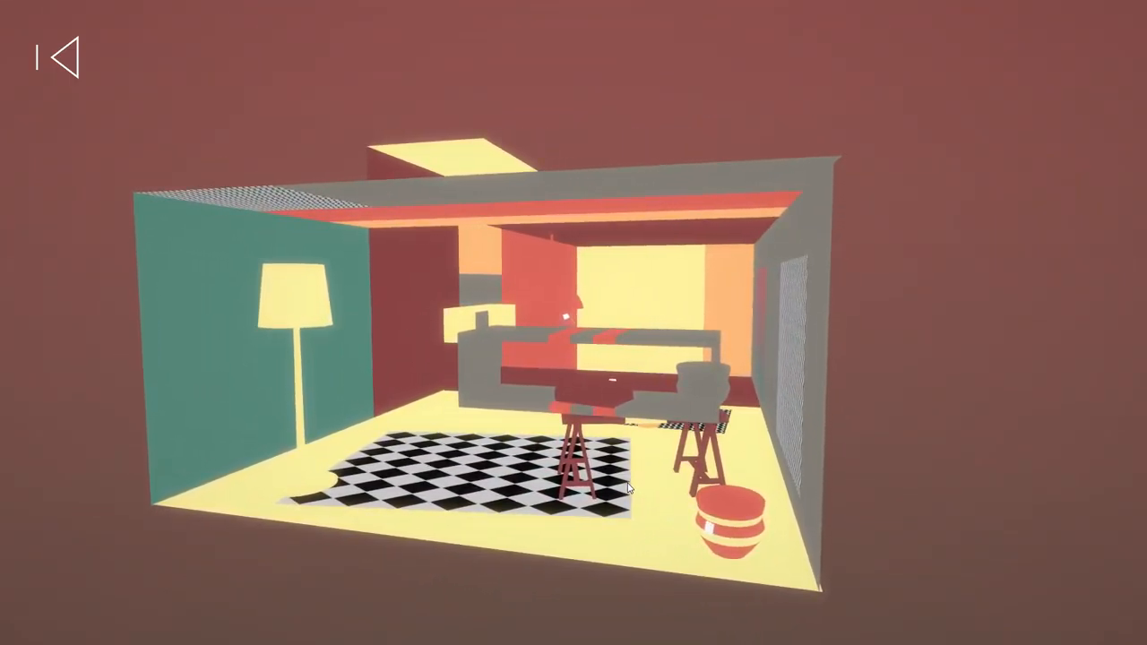
# Nudge the teal-and-grey room's rotation so the striped barrel aligns away
pyautogui.moveTo(627, 483); pyautogui.dragTo(606, 480)
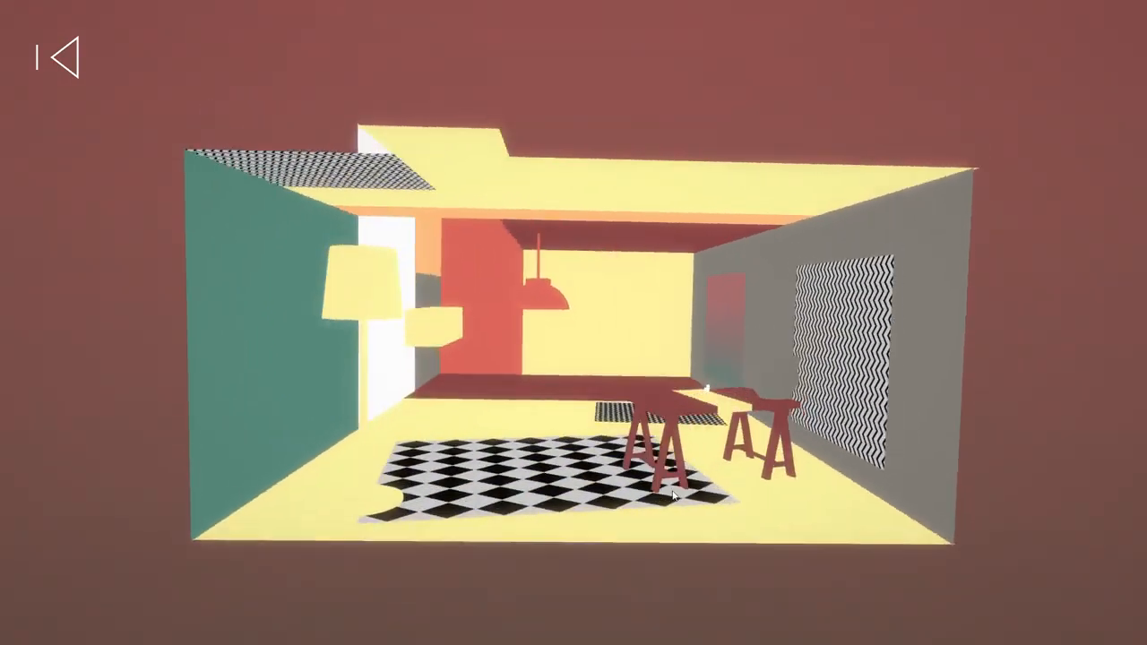
# Rotate the yellow room to a new angle so both wooden stools disappear
pyautogui.moveTo(672, 488); pyautogui.dragTo(528, 534)
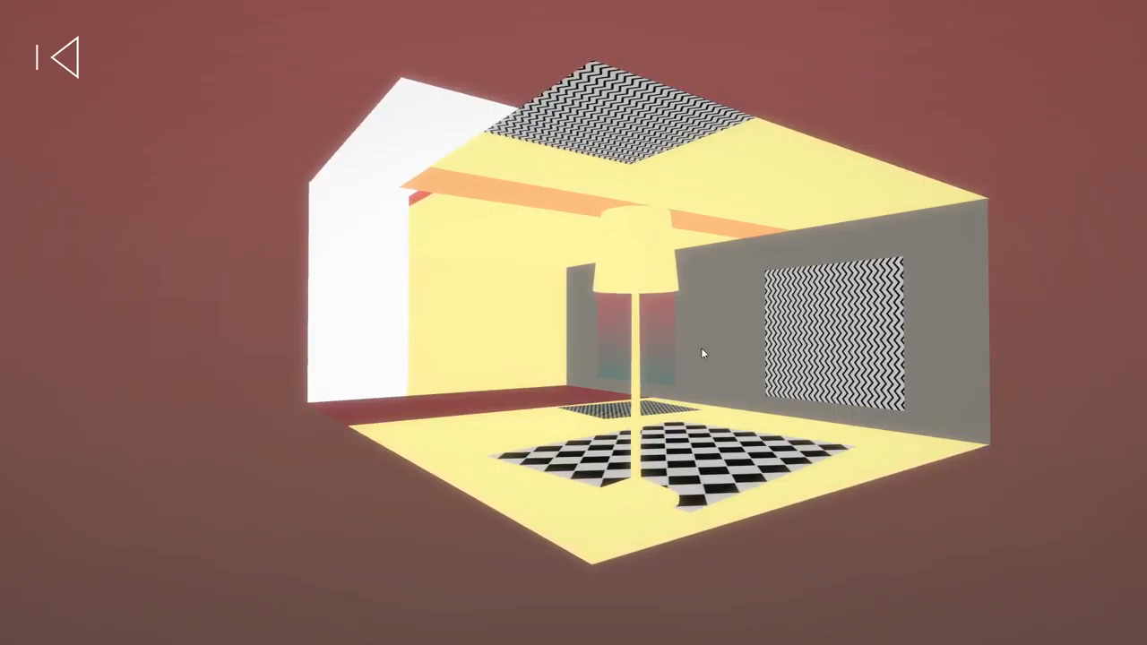
# Rotate the room until the red wall and red trestle tables align and vanish
pyautogui.moveTo(702, 355); pyautogui.dragTo(534, 451)
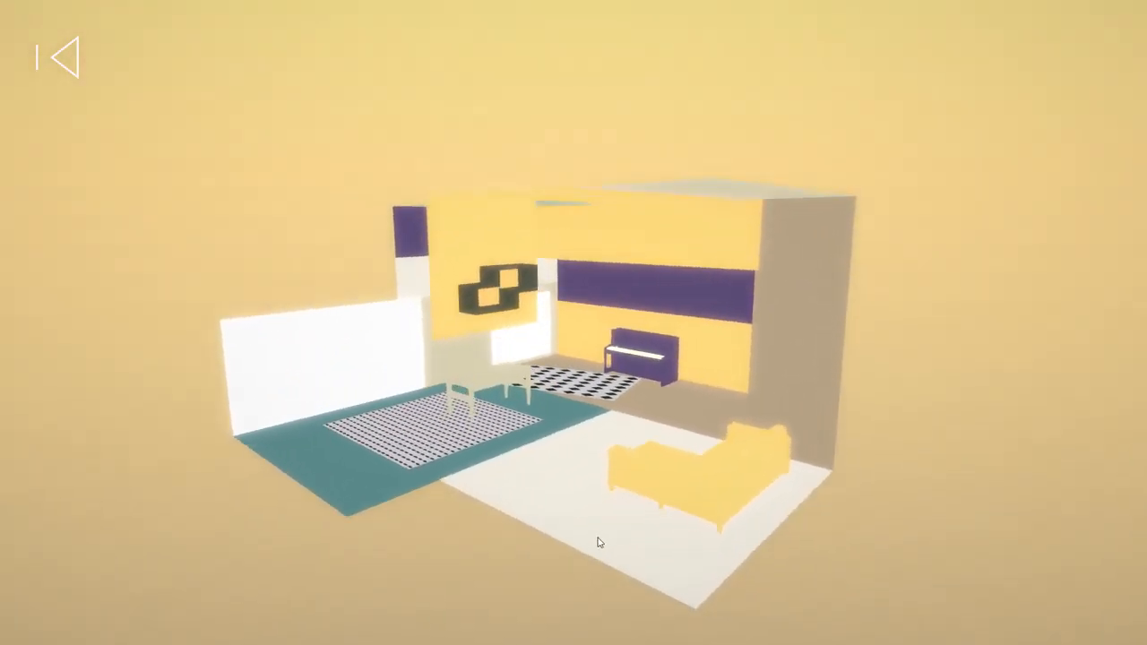
# Turn the white-and-teal room so a dark wall frames the table and purple armchair
pyautogui.moveTo(601, 541); pyautogui.dragTo(502, 501)
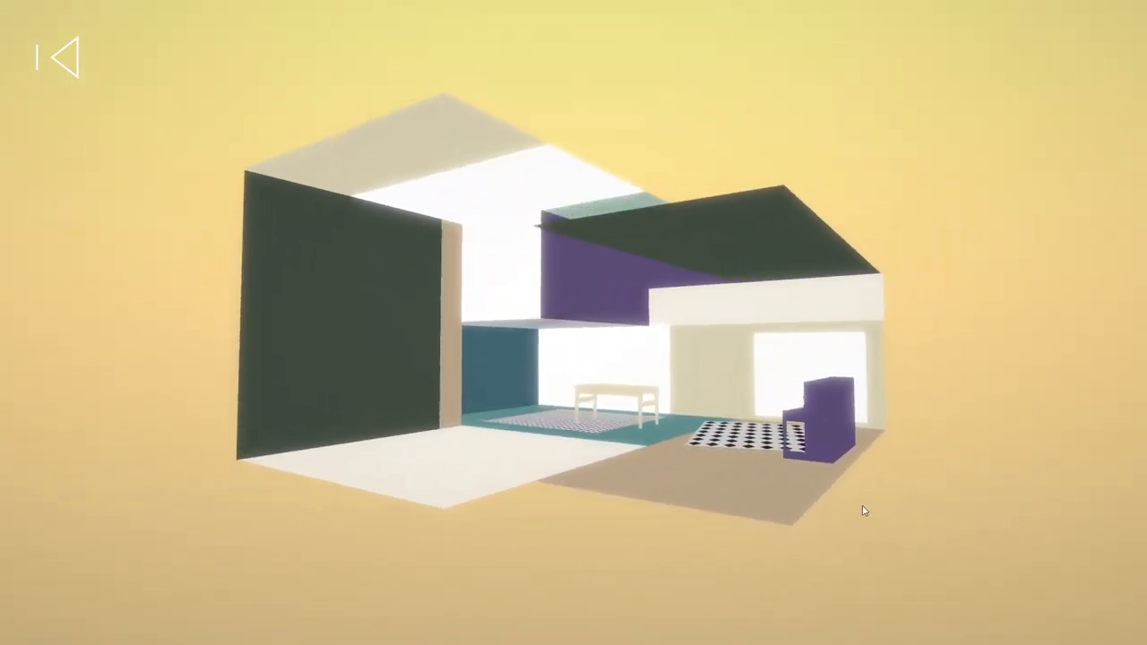
# Rotate the room around to reveal the piano and purple-walled nook with a painting
pyautogui.moveTo(864, 511); pyautogui.dragTo(767, 465)
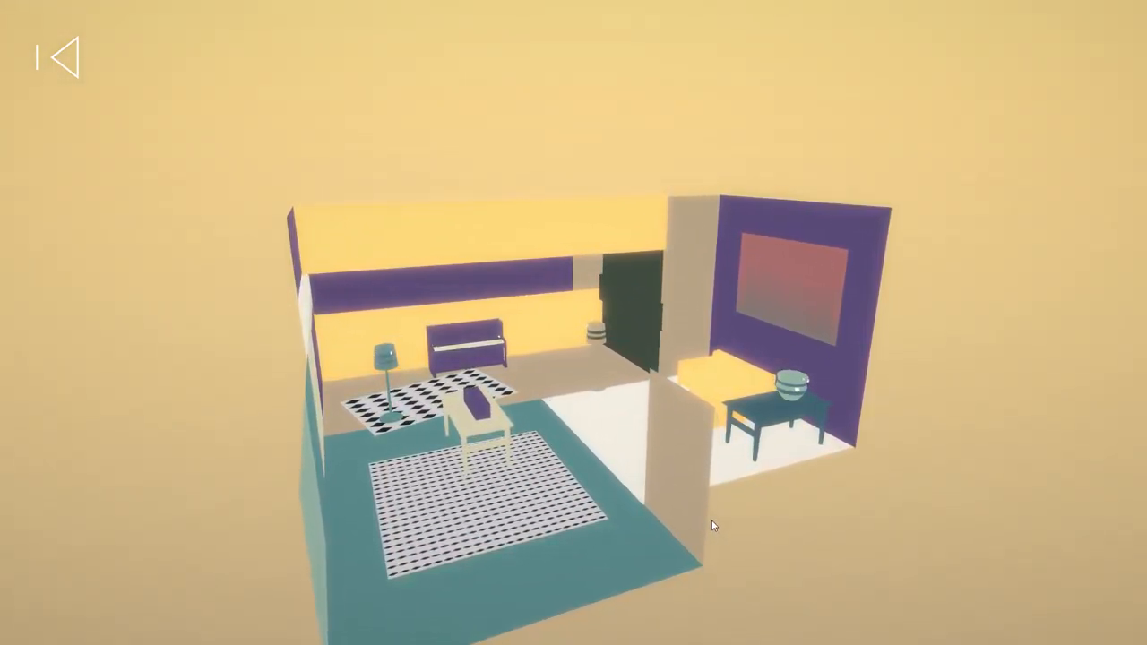
pyautogui.moveTo(713, 527); pyautogui.dragTo(704, 430)
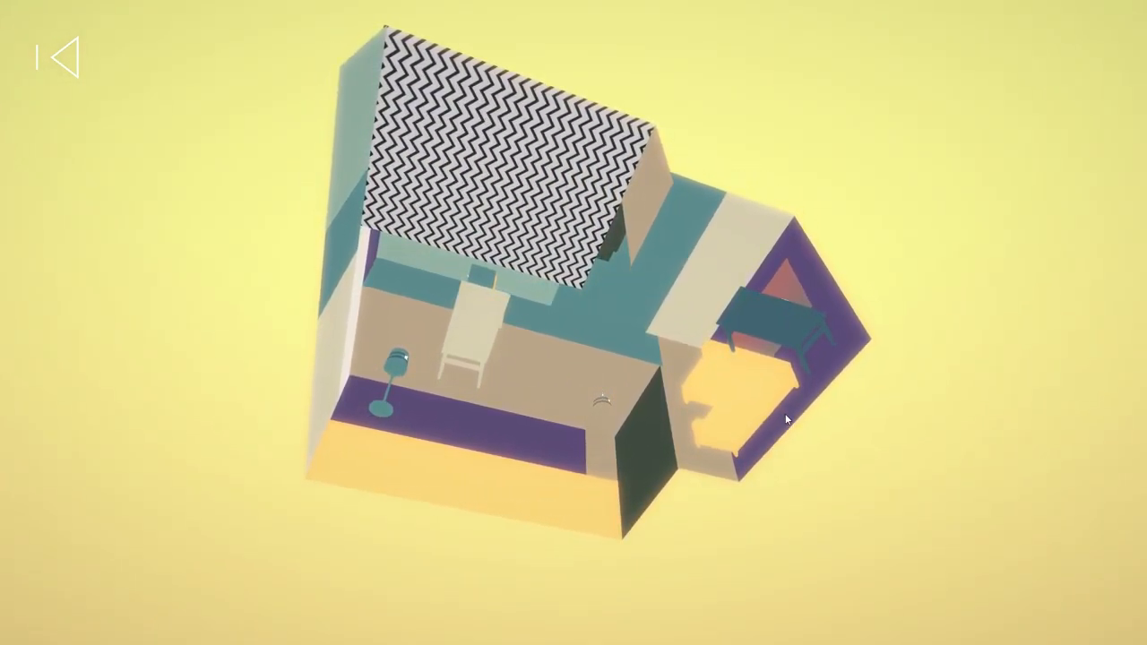
# Rotate the white-and-purple room until its walls and furniture align and clear, revealing the teal bicycle room
pyautogui.moveTo(786, 420); pyautogui.dragTo(790, 523)
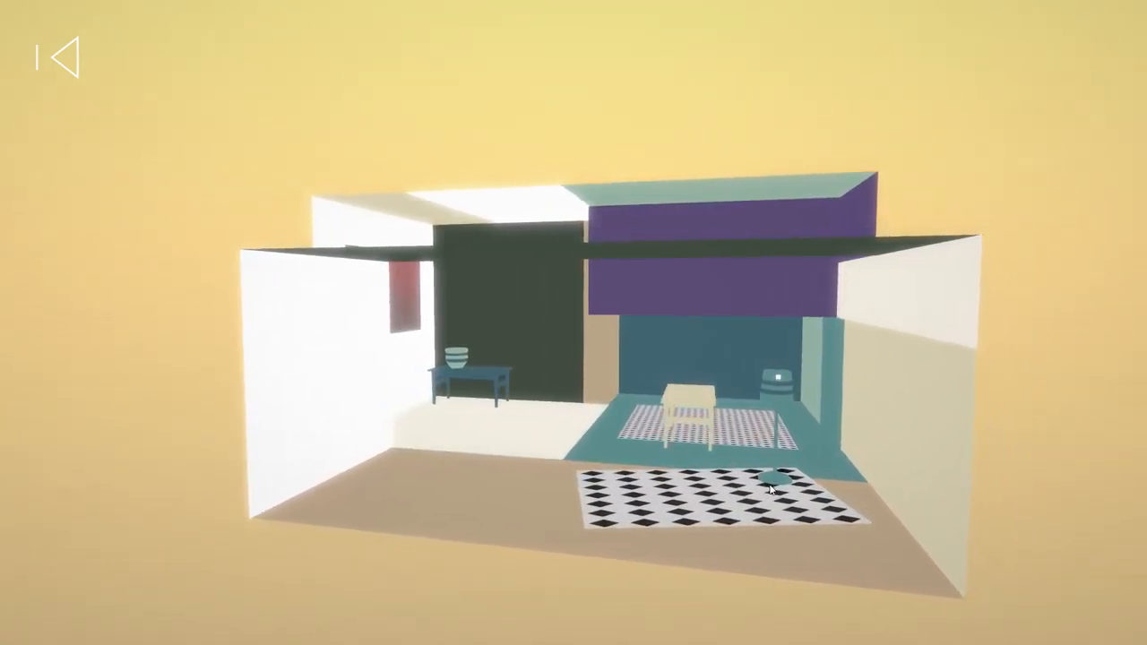
pyautogui.moveTo(771, 484); pyautogui.dragTo(803, 516)
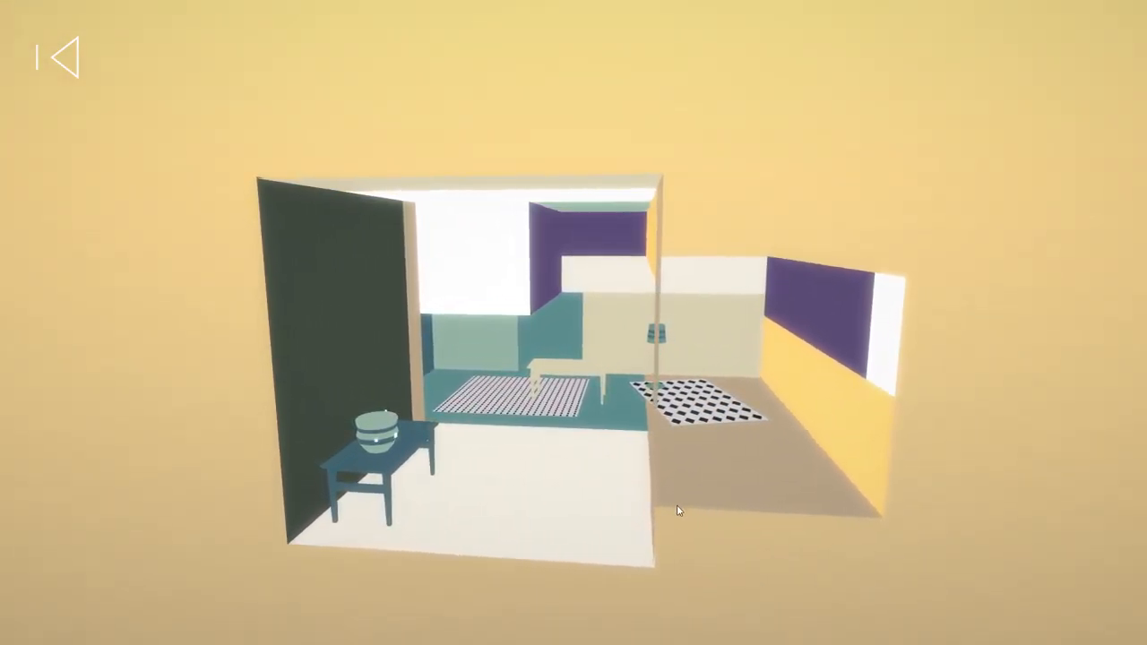
pyautogui.moveTo(677, 511); pyautogui.dragTo(520, 499)
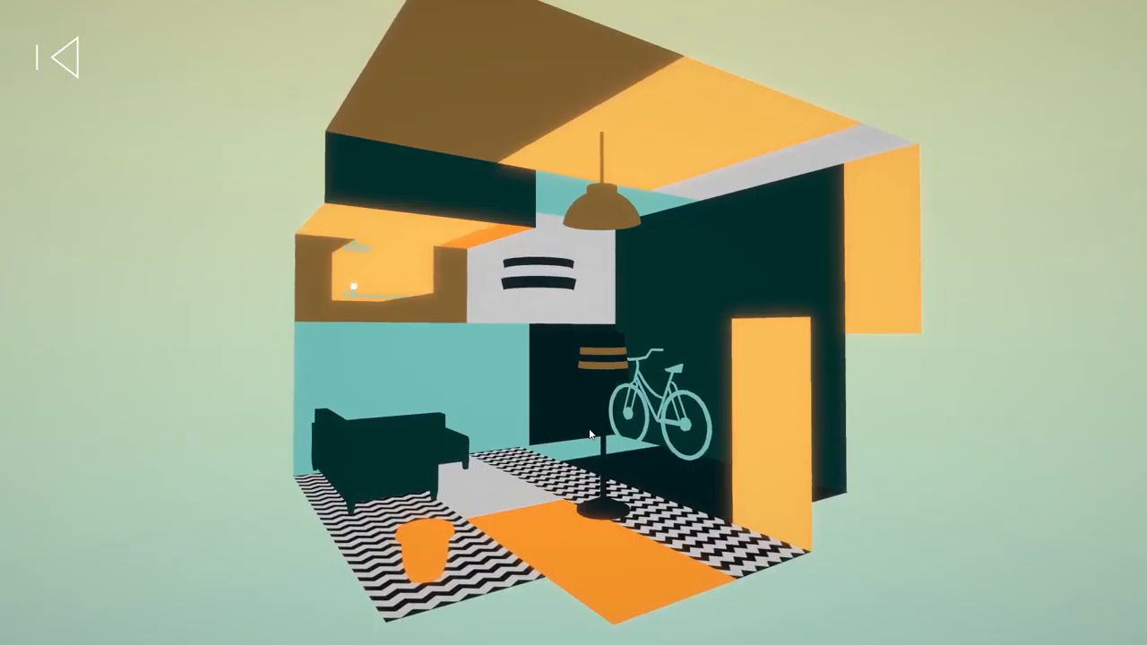
# Tilt the bicycle room so the orange panels overlap and vanish, reaching the Dustyroom end credits
pyautogui.moveTo(590, 433); pyautogui.dragTo(580, 500)
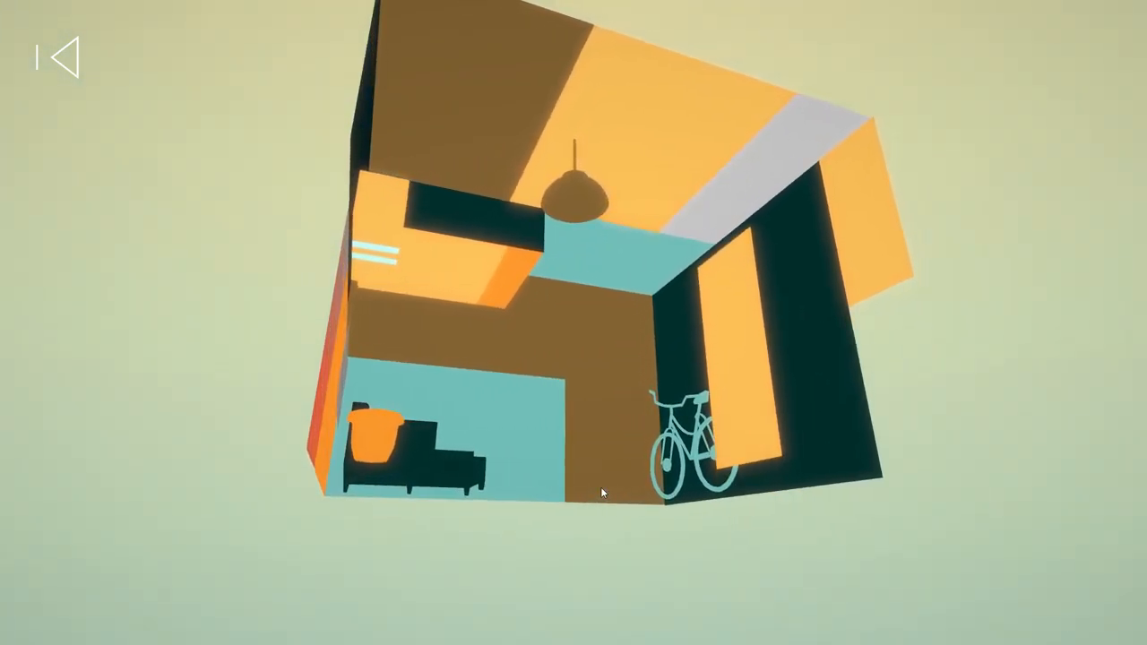
pyautogui.moveTo(602, 490); pyautogui.dragTo(614, 562)
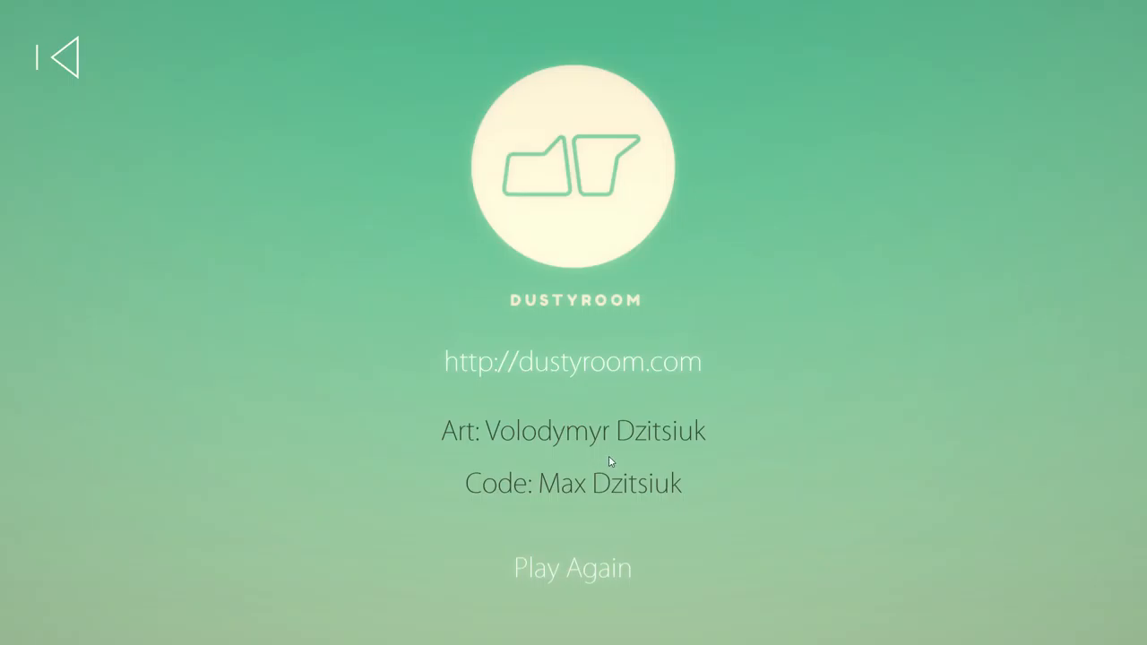
pyautogui.moveTo(570, 516)
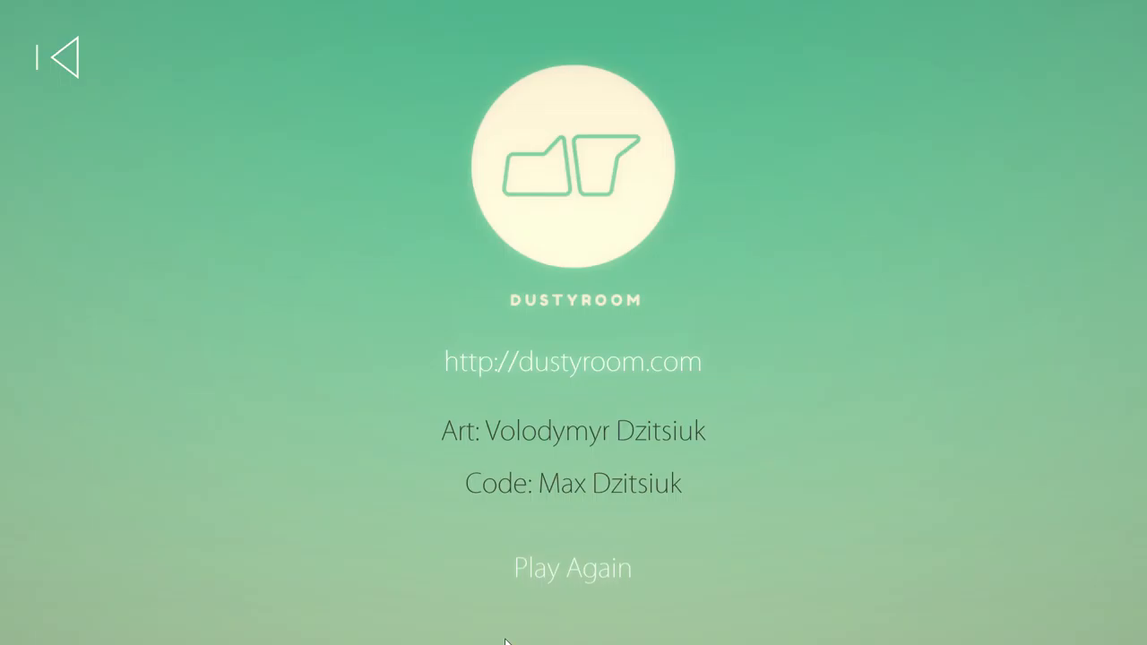
pyautogui.moveTo(360, 586)
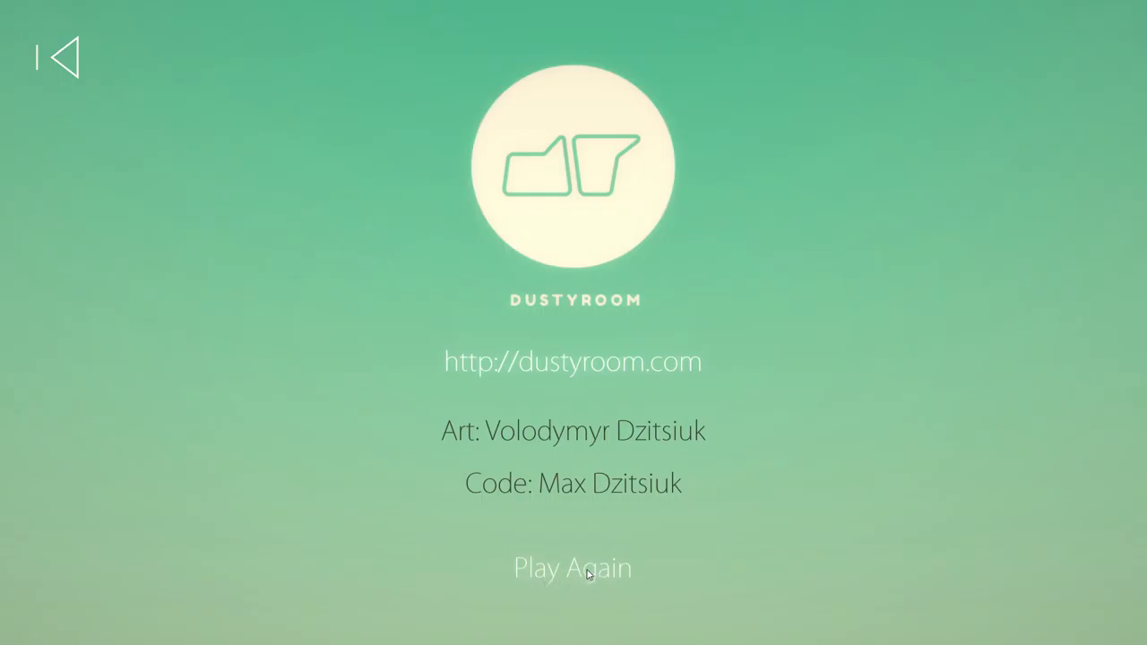
pyautogui.moveTo(607, 559)
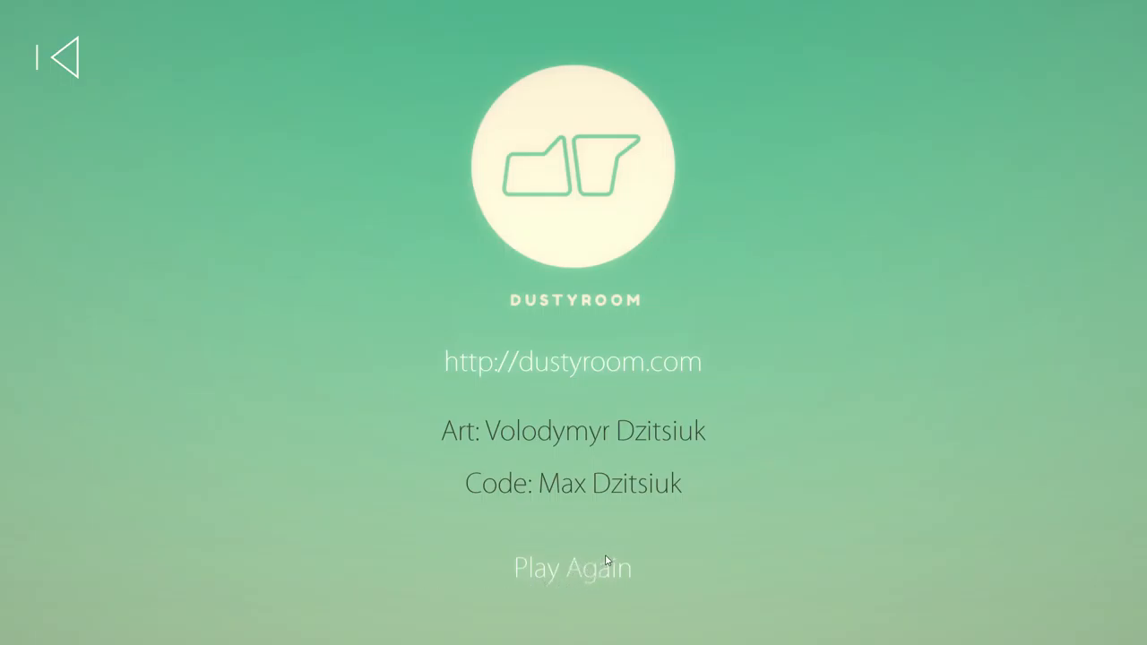